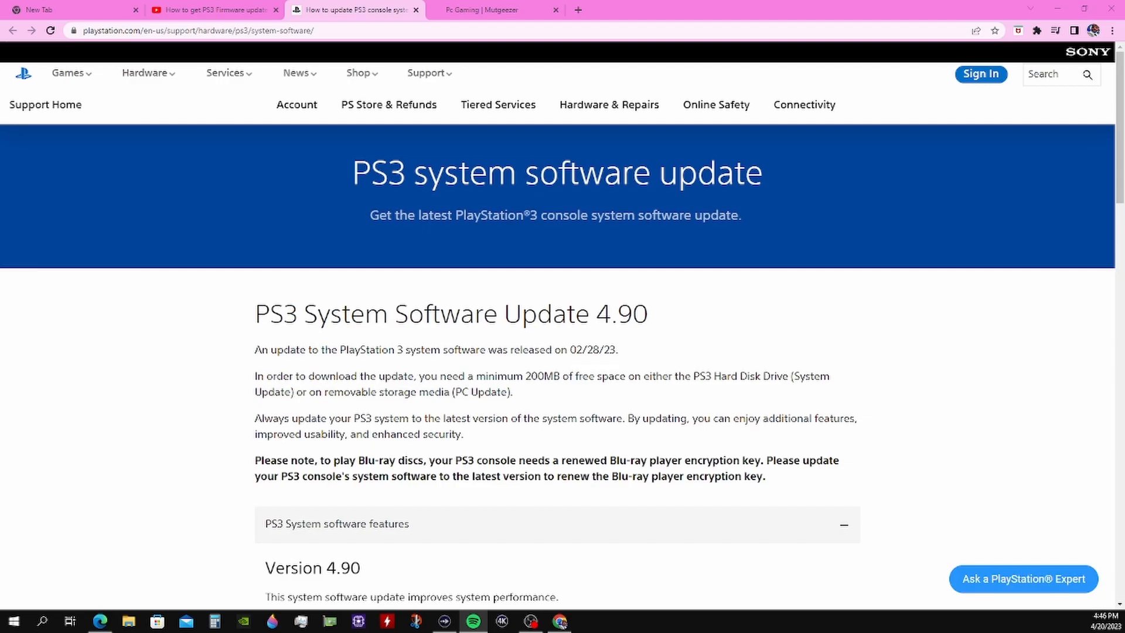
# - Scroll the PS3 update page to the expanded 'Update using a computer' section with the 4.90 Download PS3 Update button
pyautogui.scroll(-3)
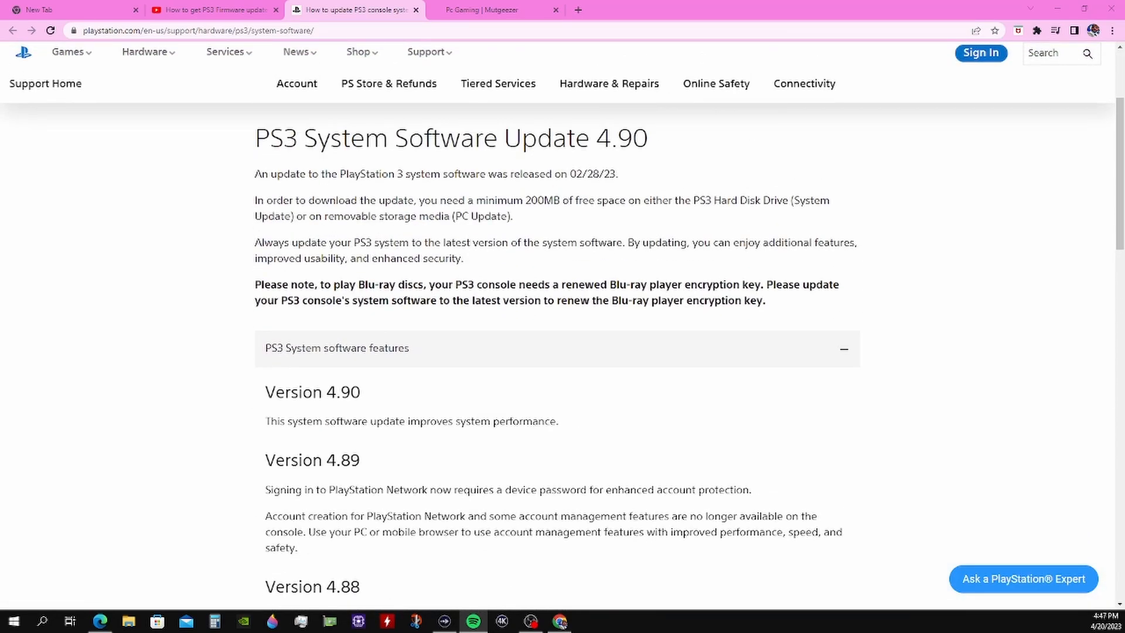
pyautogui.scroll(3)
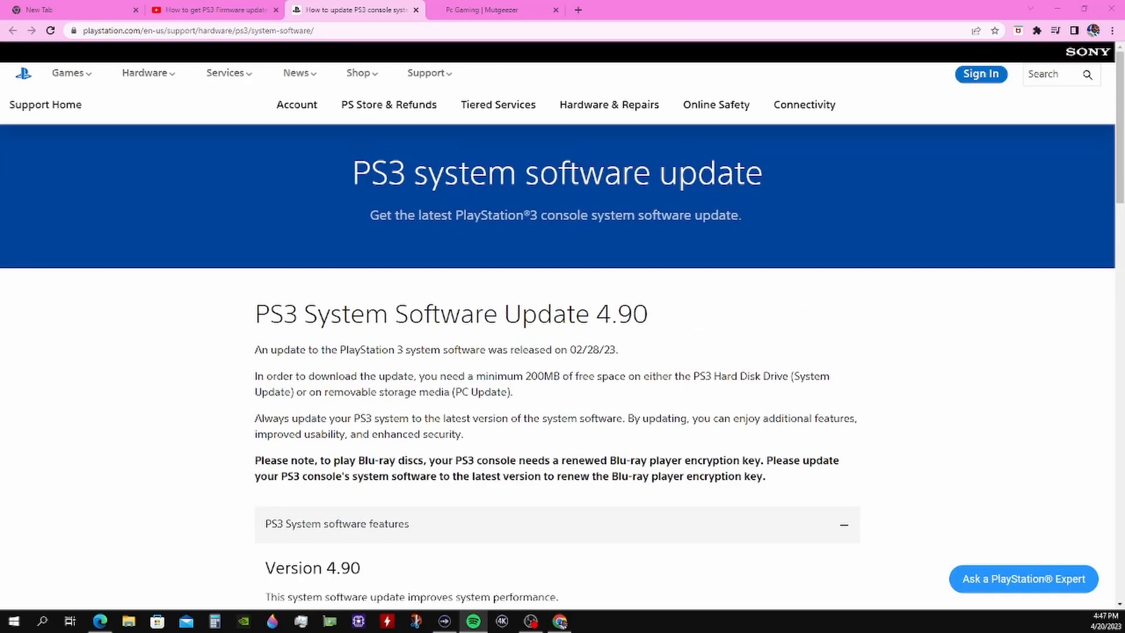
pyautogui.scroll(-3)
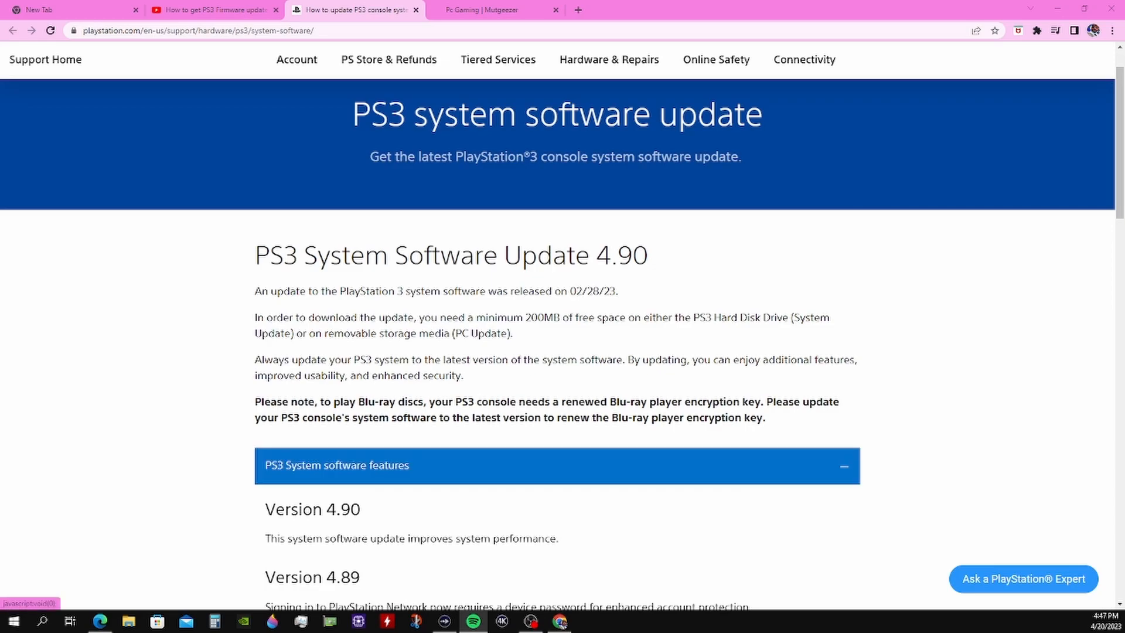
pyautogui.scroll(-3)
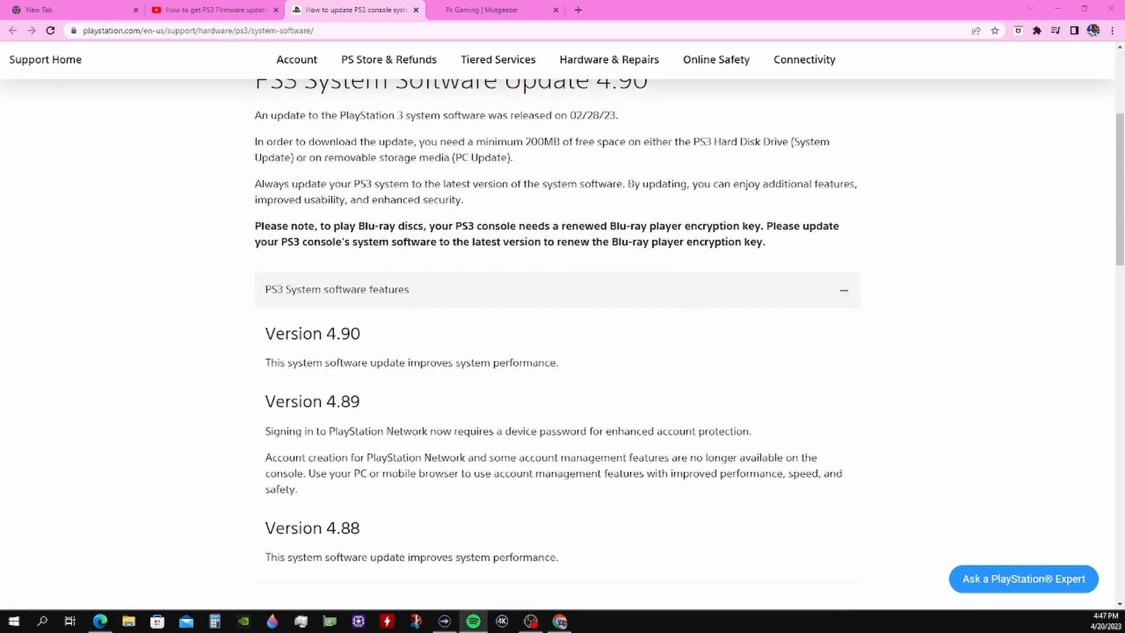
pyautogui.scroll(-3)
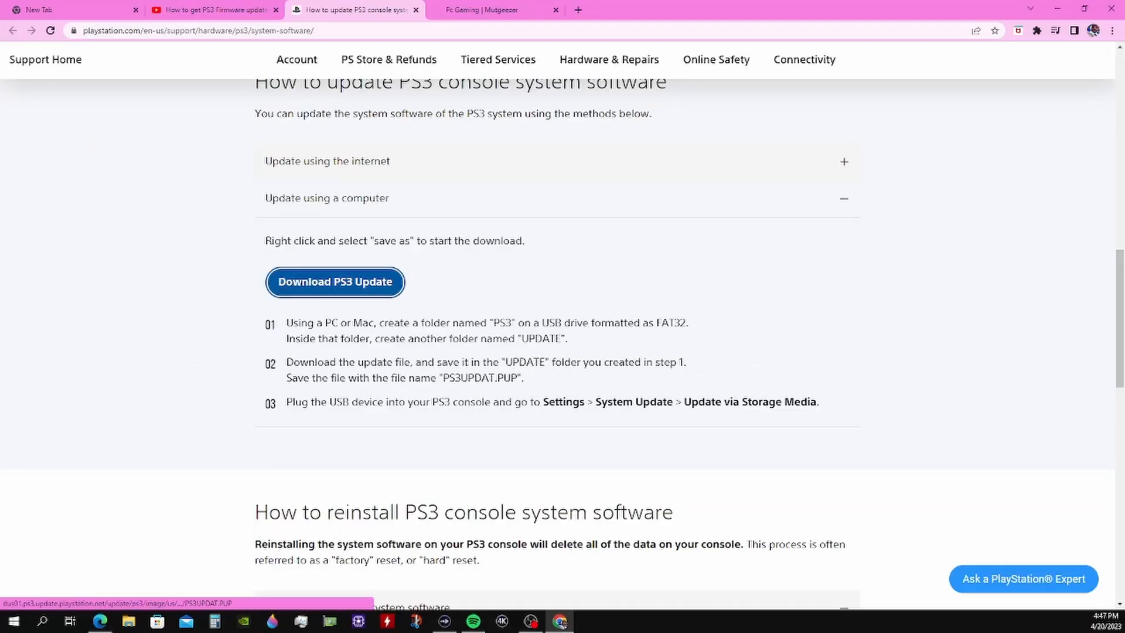
# - Save the Download PS3 Update link as PS3UPDAT.PUP into the Downloads folder via 'Save link as…'
pyautogui.rightClick(334, 282)
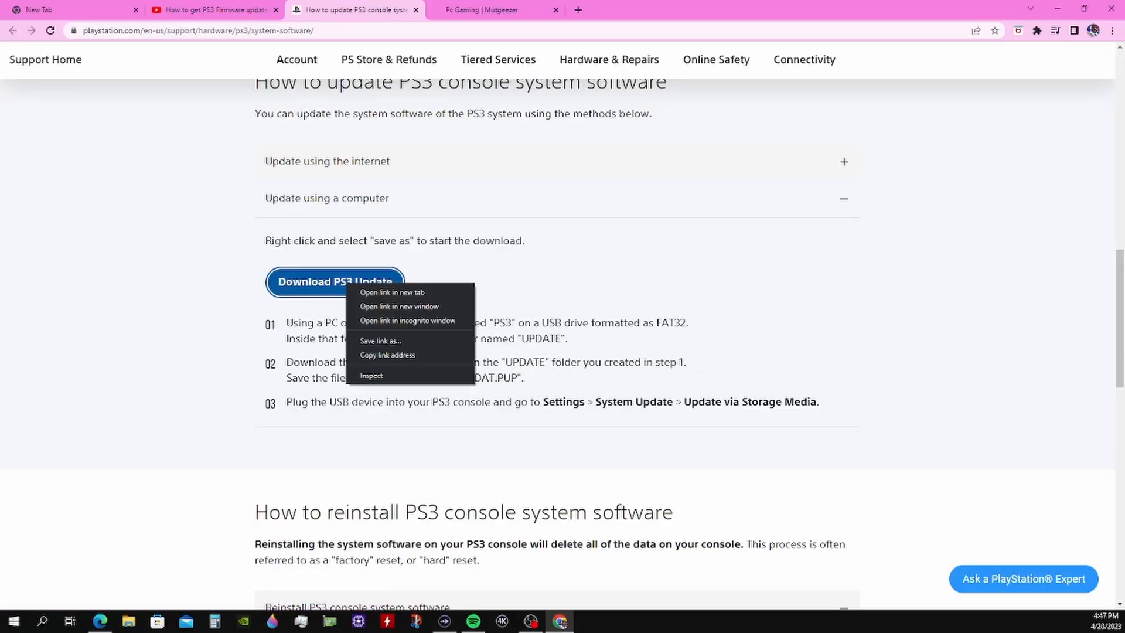
pyautogui.moveTo(379, 340)
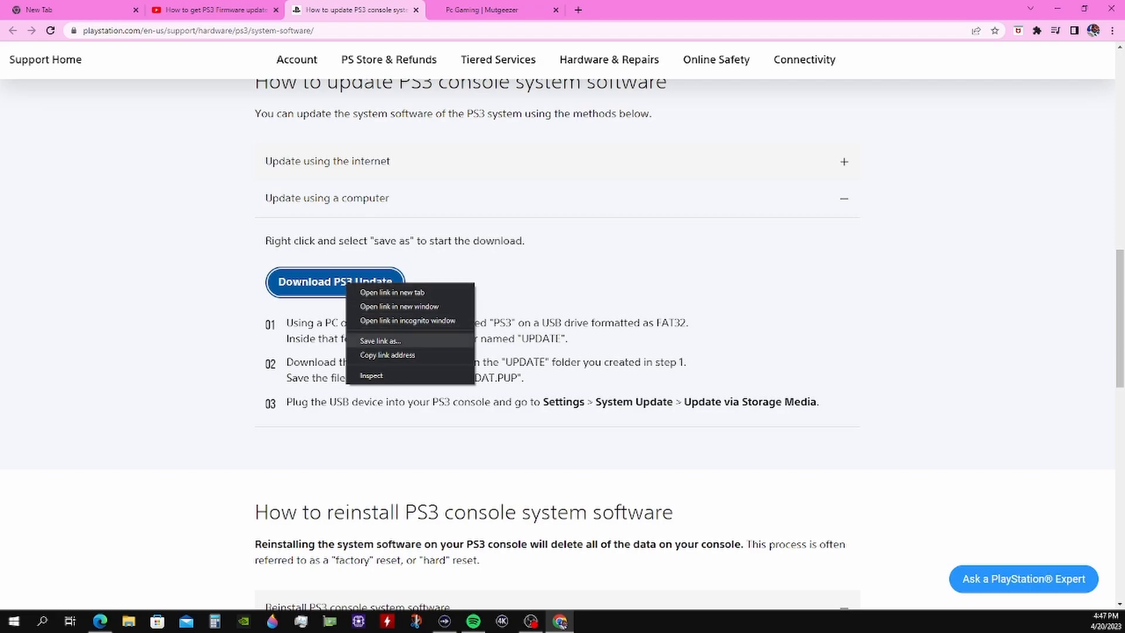
pyautogui.click(380, 340)
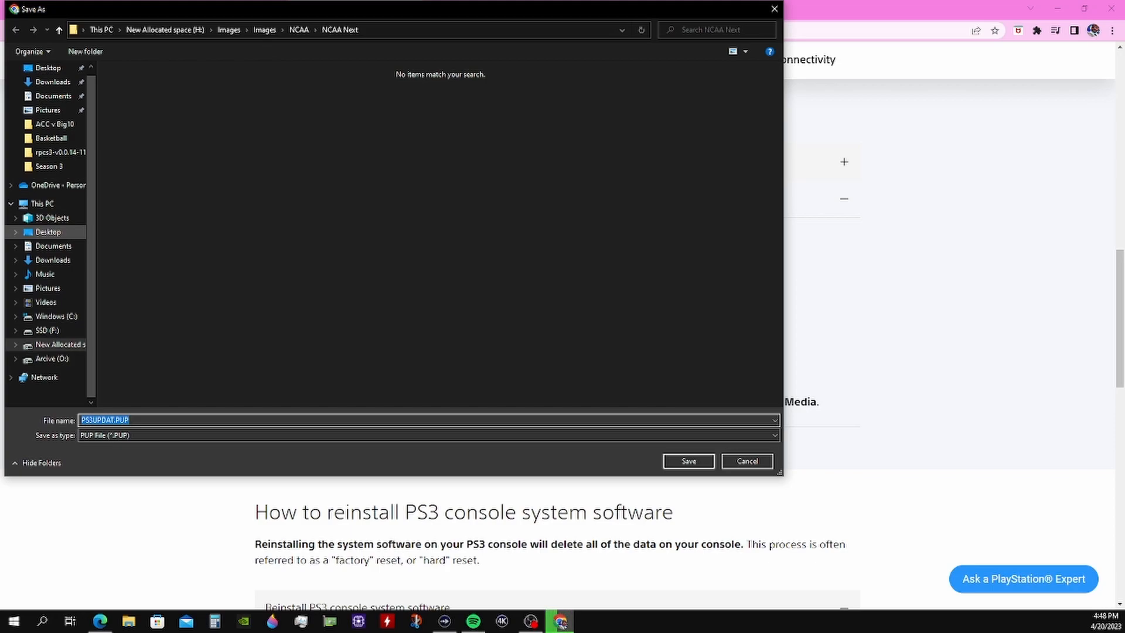
pyautogui.scroll(3)
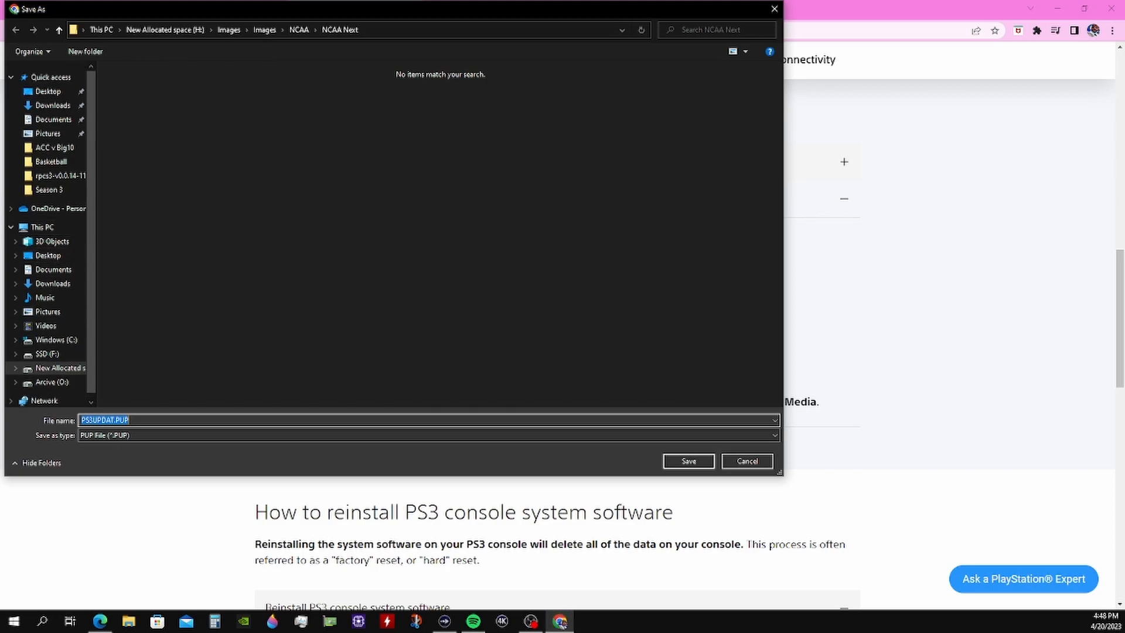
pyautogui.click(51, 106)
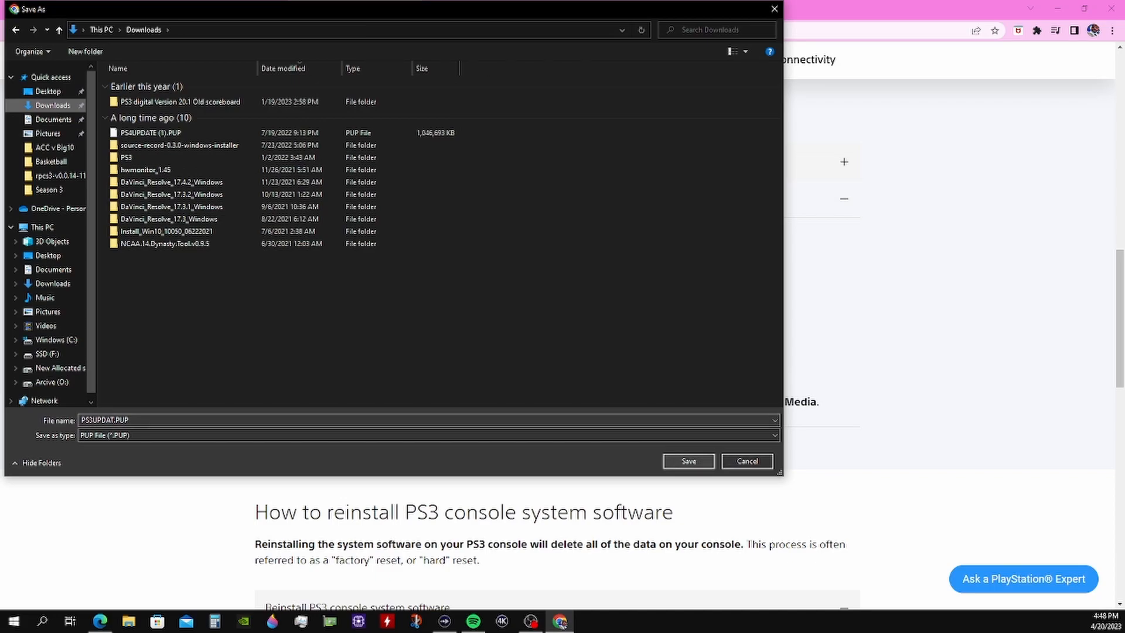
pyautogui.click(685, 461)
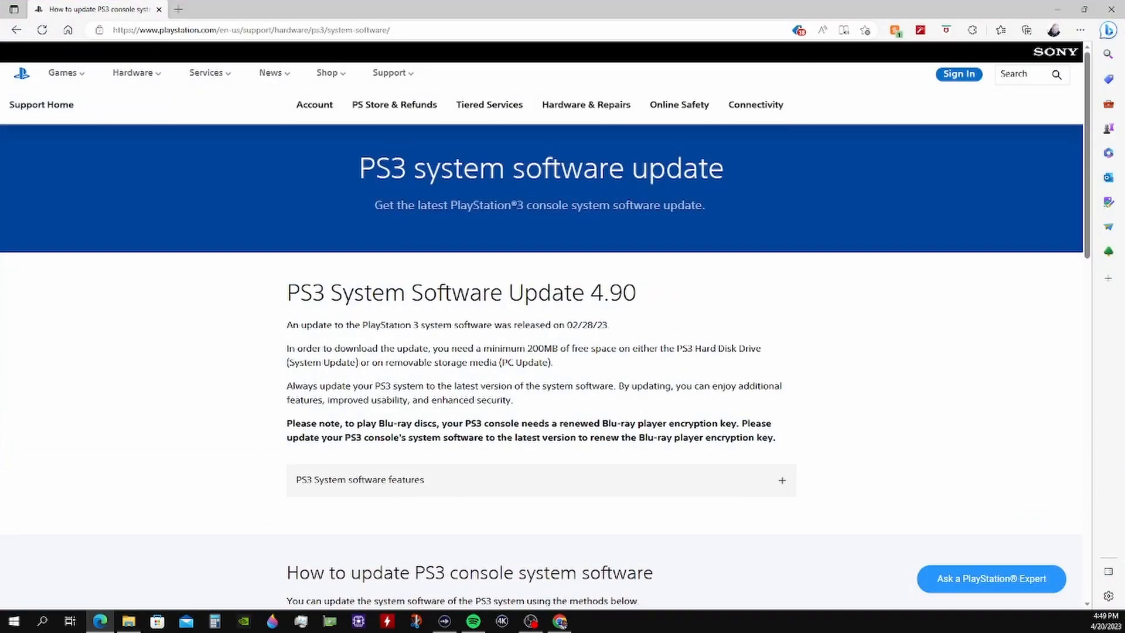
# - In Edge, save the Download PS3 Update link as PS3UPDAT.PUP to the Desktop, ending blocked as unsafe
pyautogui.scroll(-3)
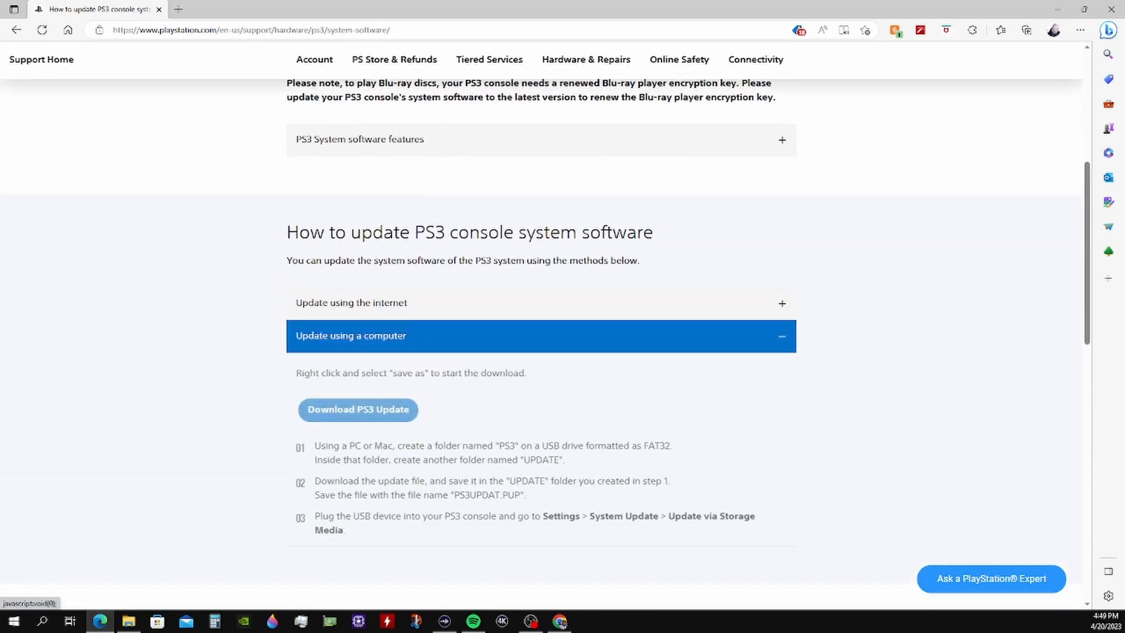
pyautogui.rightClick(358, 409)
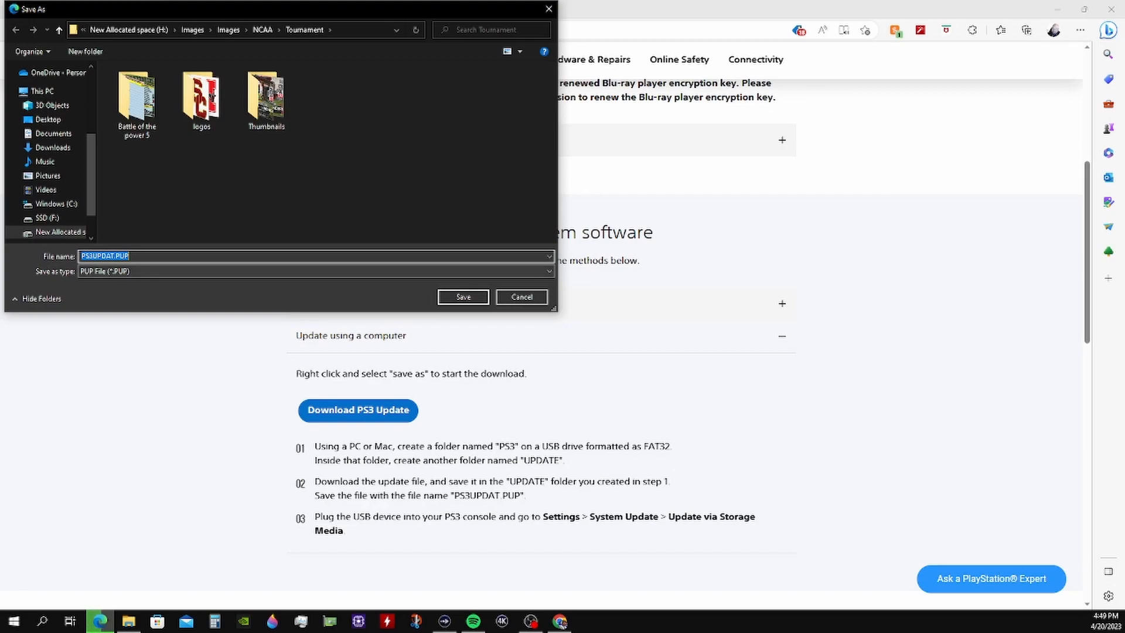
pyautogui.click(200, 94)
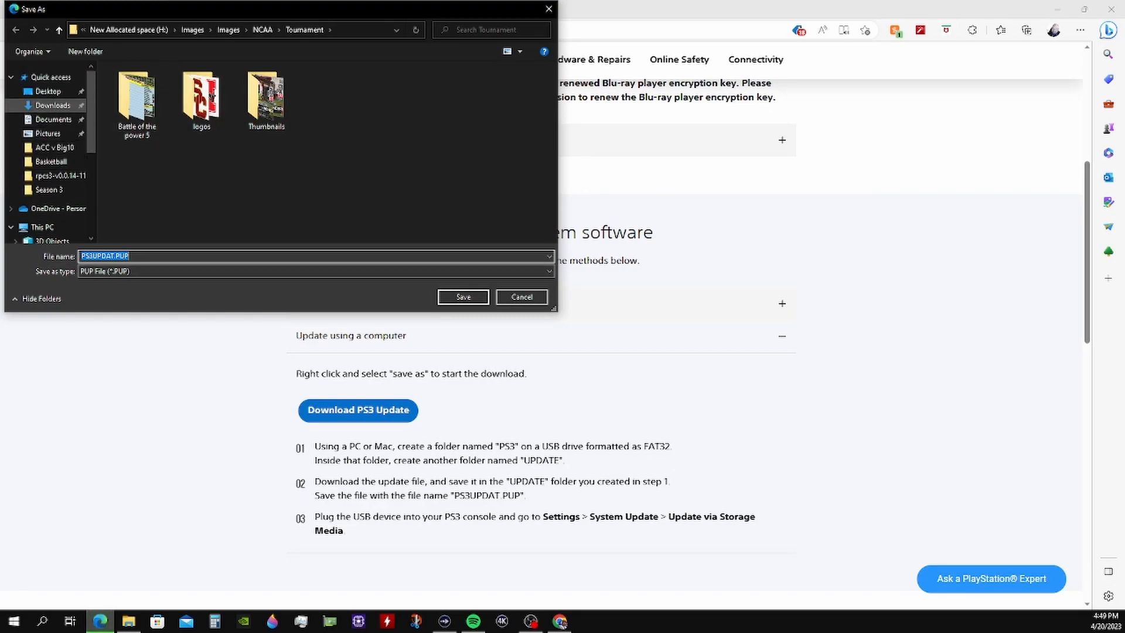
pyautogui.click(48, 91)
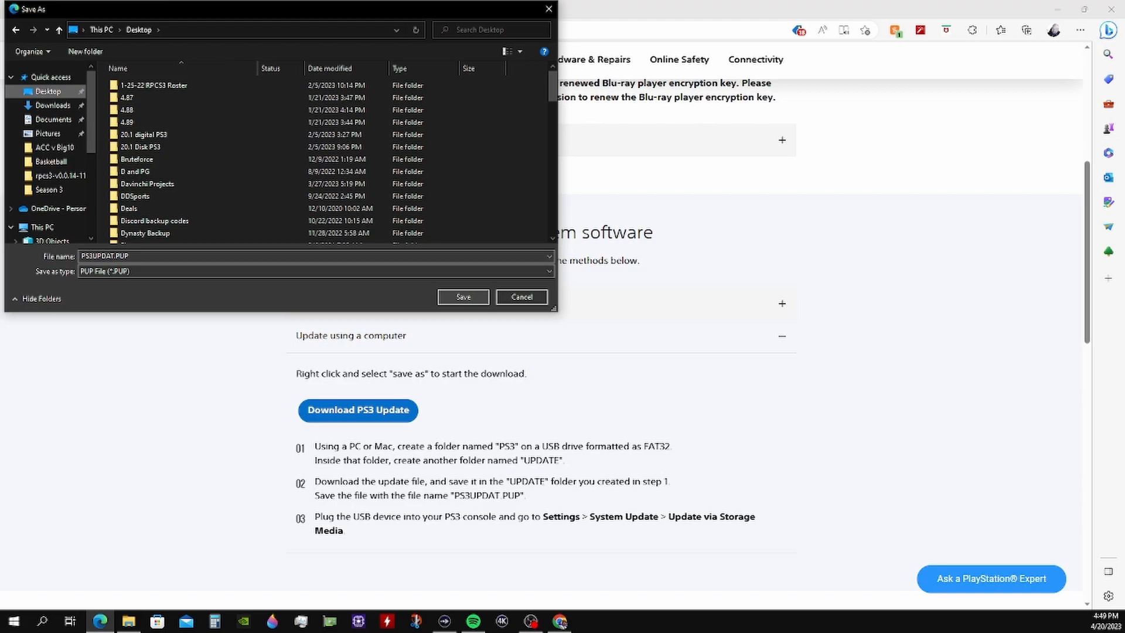
pyautogui.click(463, 297)
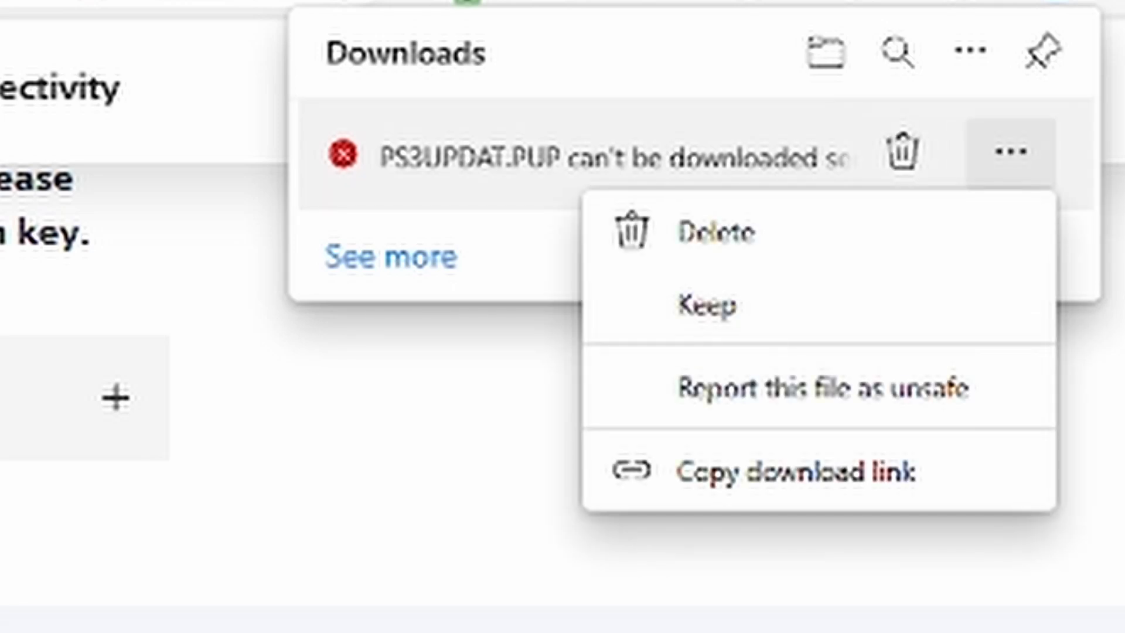
# - Keep the blocked PS3UPDAT.PUP download anyway, overriding Edge's insecure-download warning
pyautogui.click(712, 305)
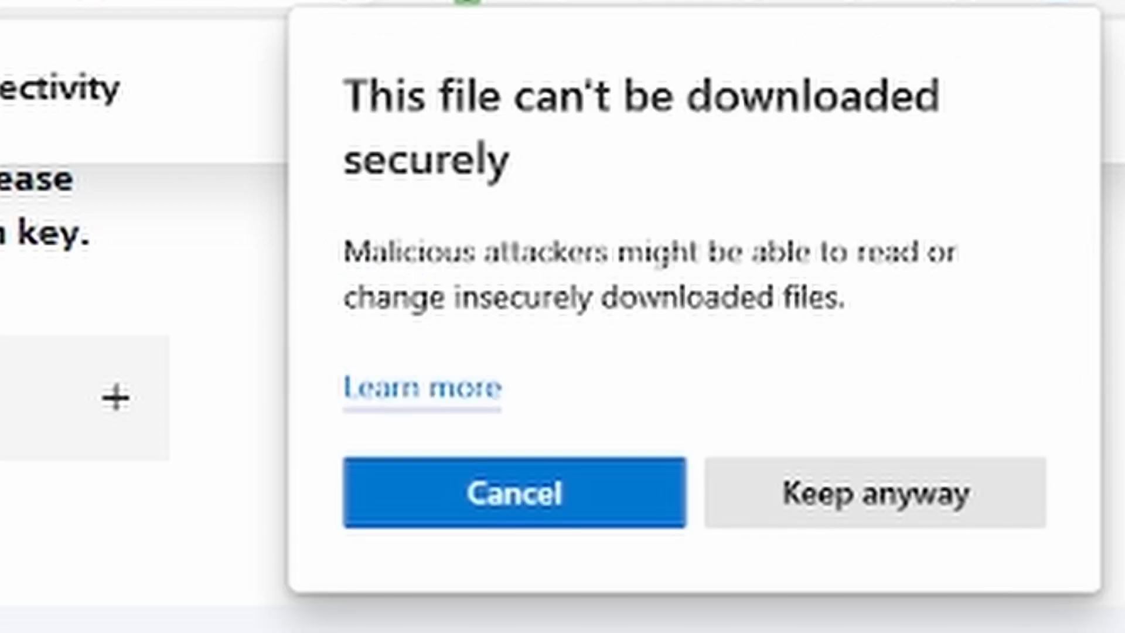
pyautogui.click(875, 494)
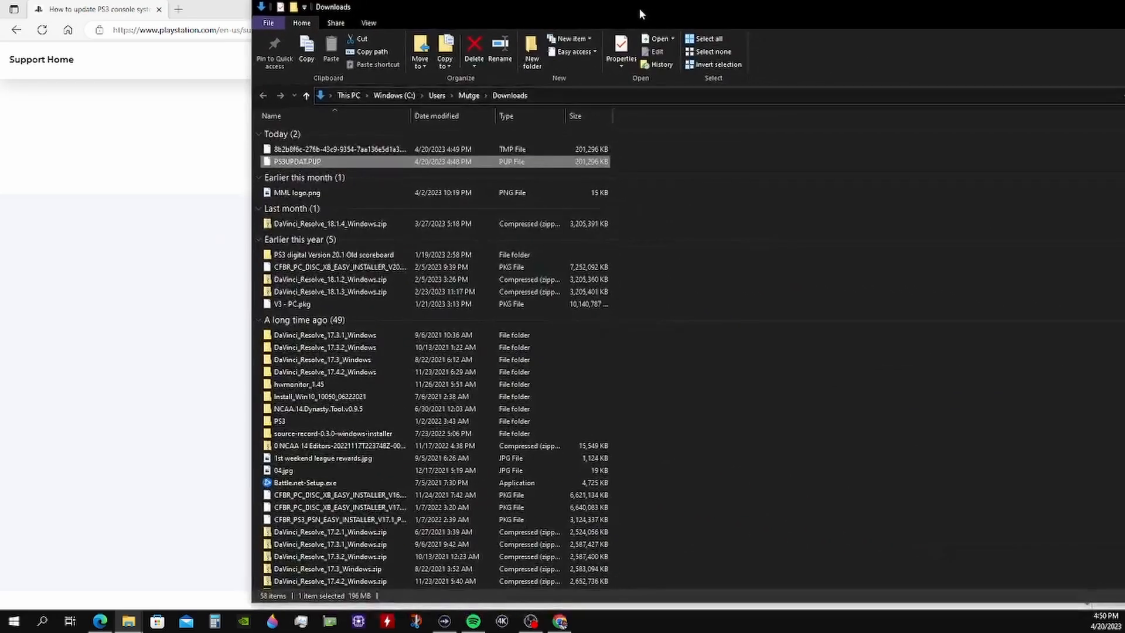
# - Scroll the Downloads folder to locate the 196 MB PS3UPDAT.PUP and the older PS4UPDATE (1).PUP
pyautogui.scroll(-3)
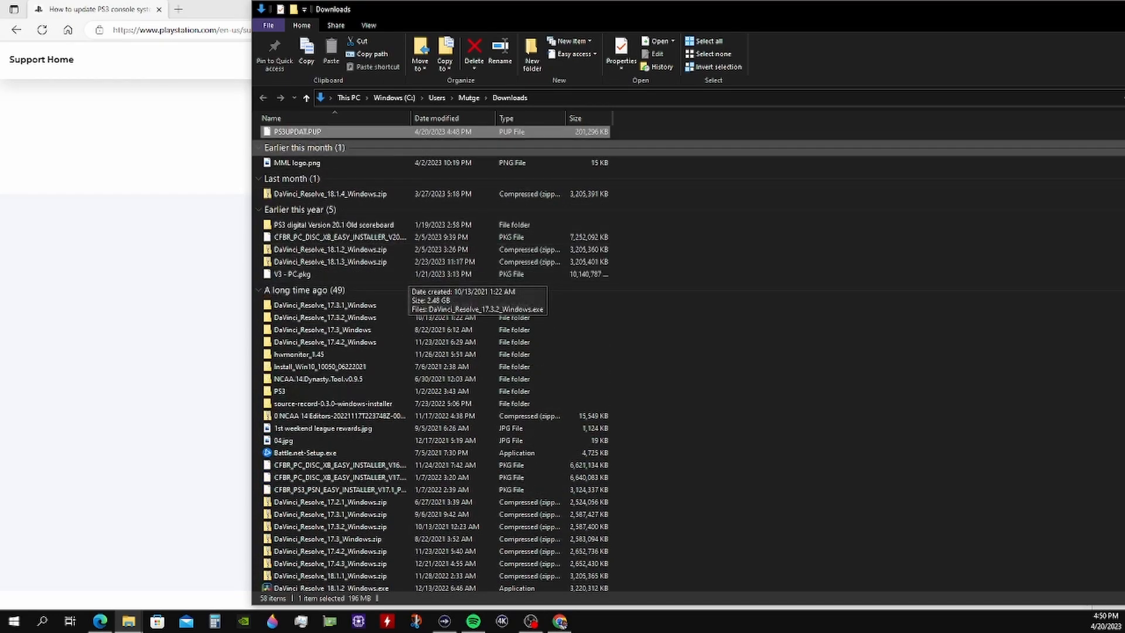
pyautogui.moveTo(297, 131)
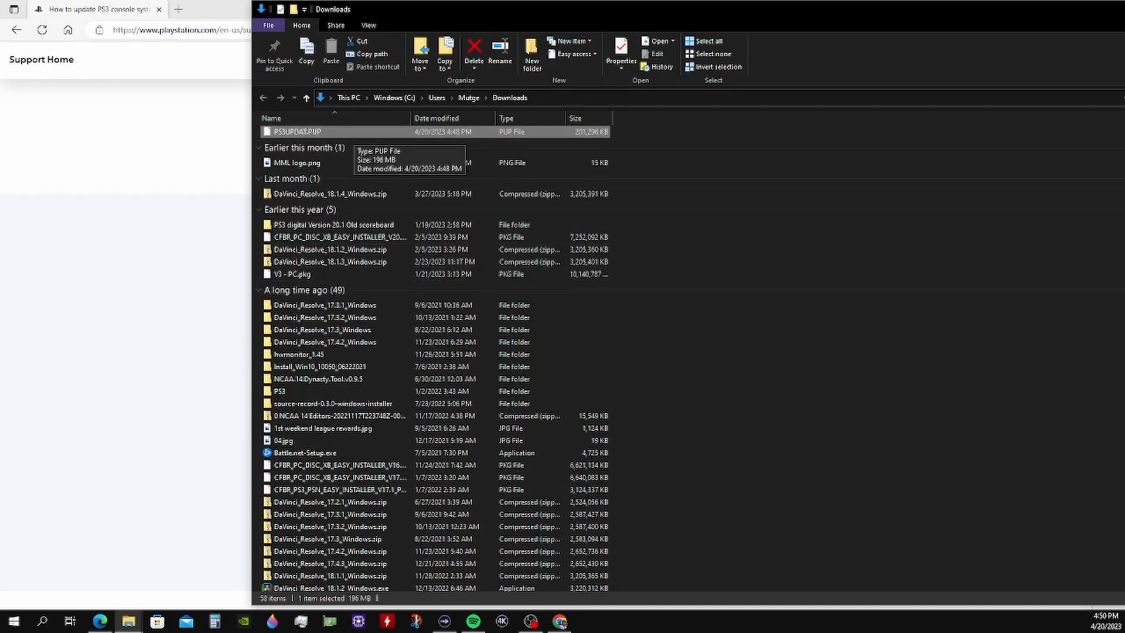
pyautogui.scroll(-3)
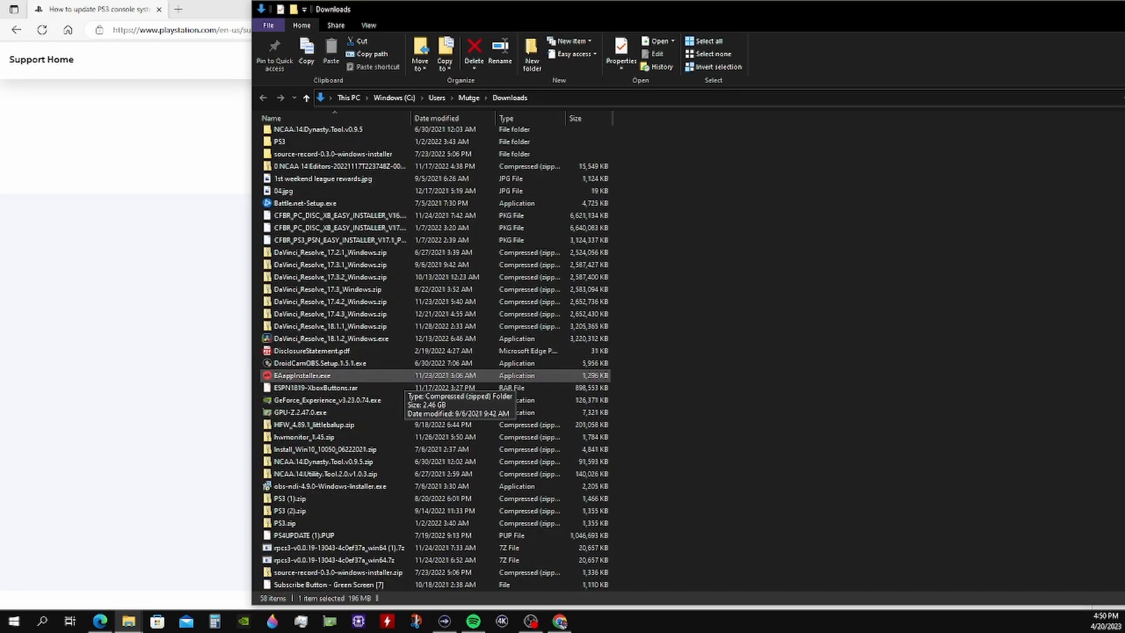
pyautogui.scroll(-3)
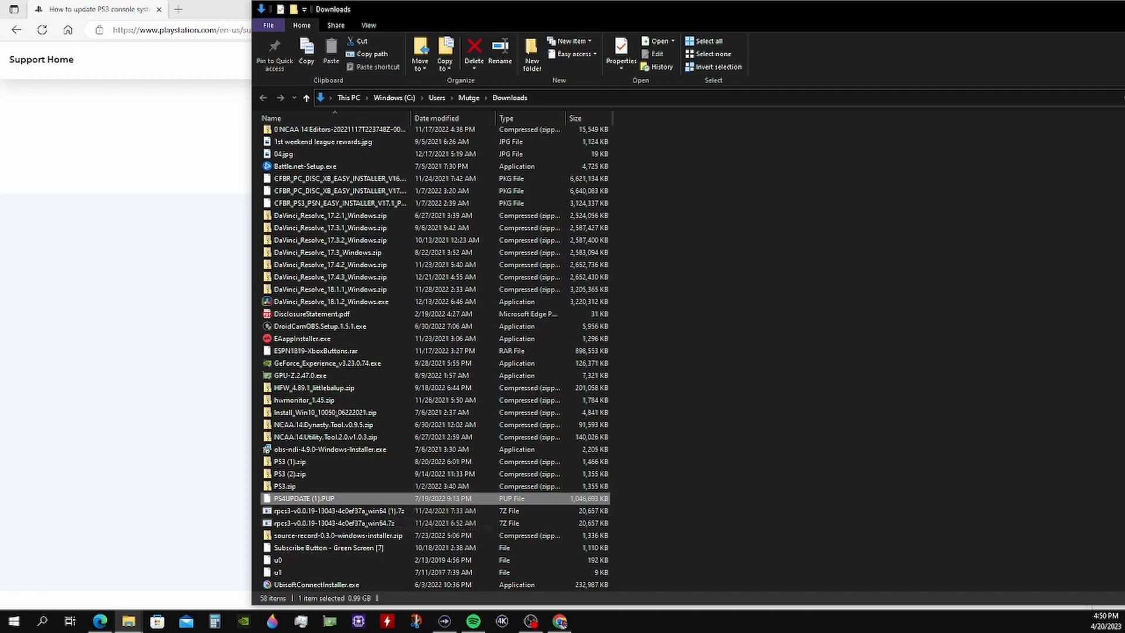
pyautogui.moveTo(338, 511)
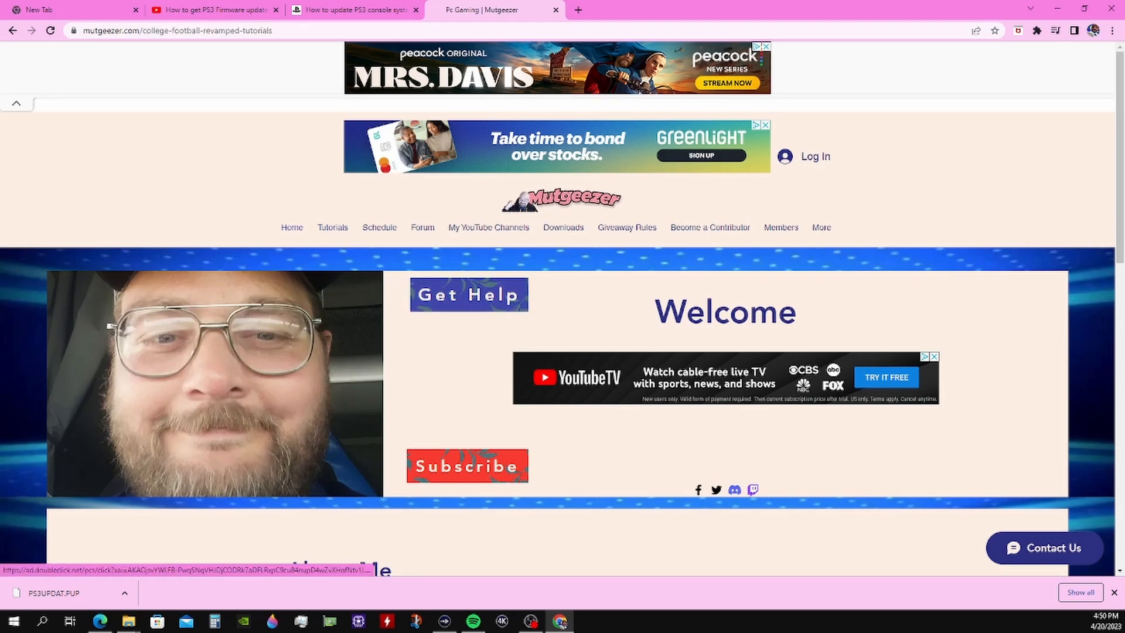
# - Browse the Mutgeezer College Football Revamped tutorials page
pyautogui.click(332, 226)
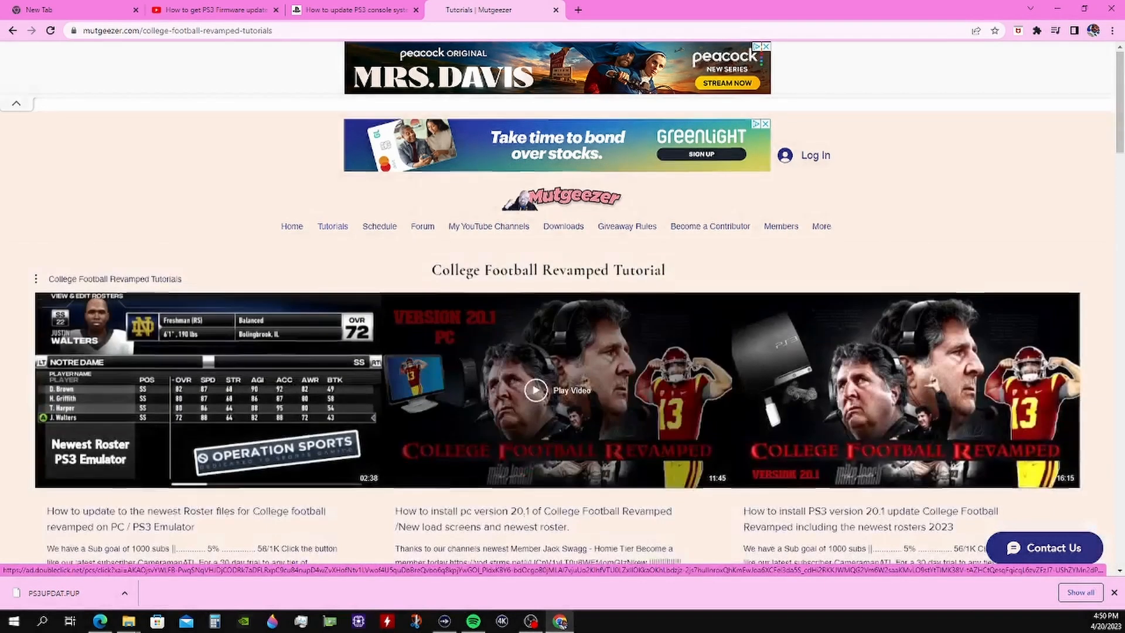
pyautogui.scroll(-3)
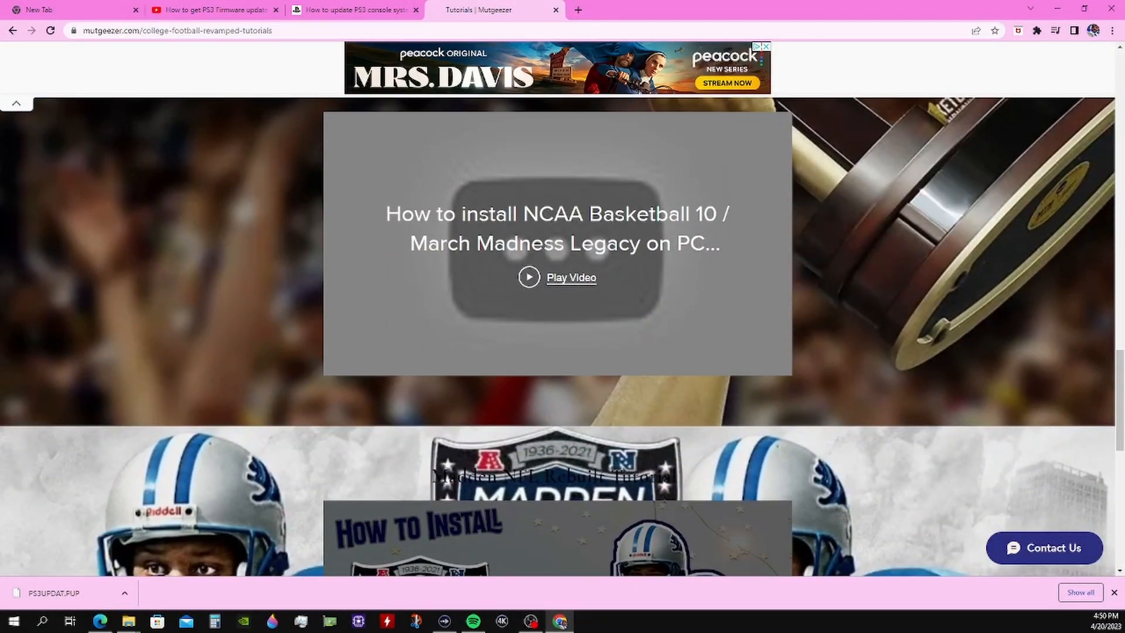
pyautogui.scroll(-3)
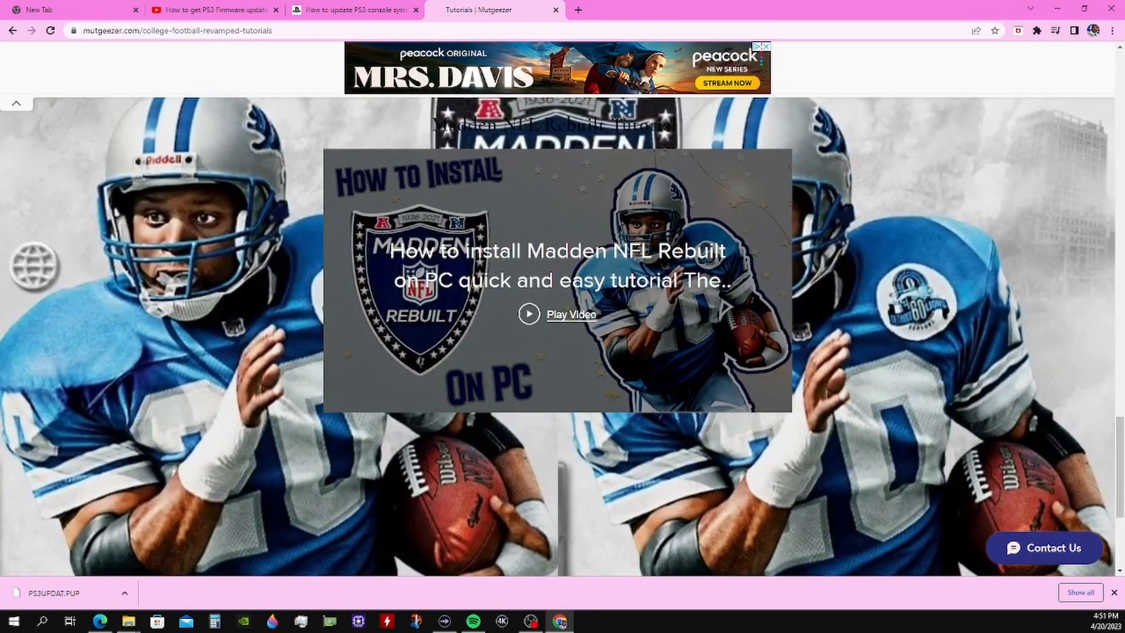
pyautogui.scroll(-3)
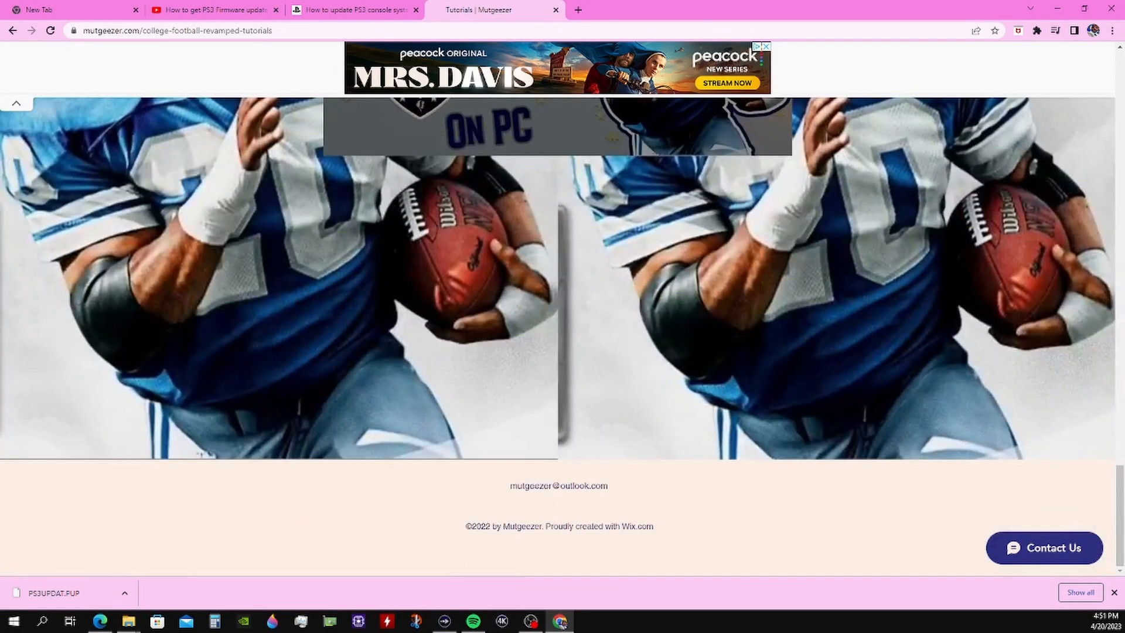
pyautogui.scroll(3)
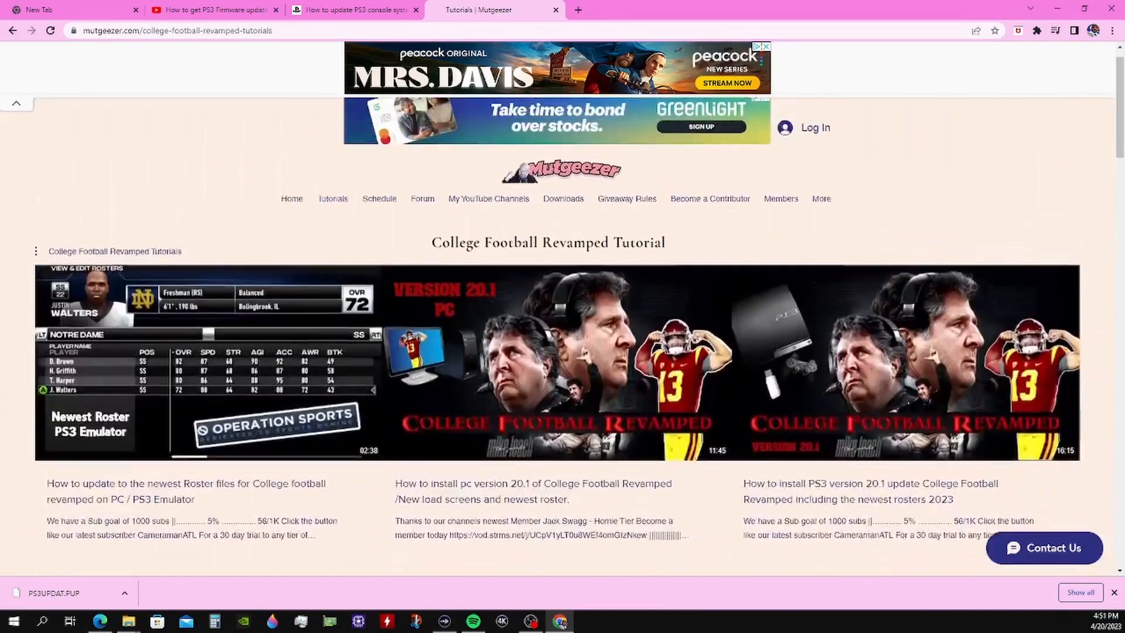
pyautogui.scroll(-3)
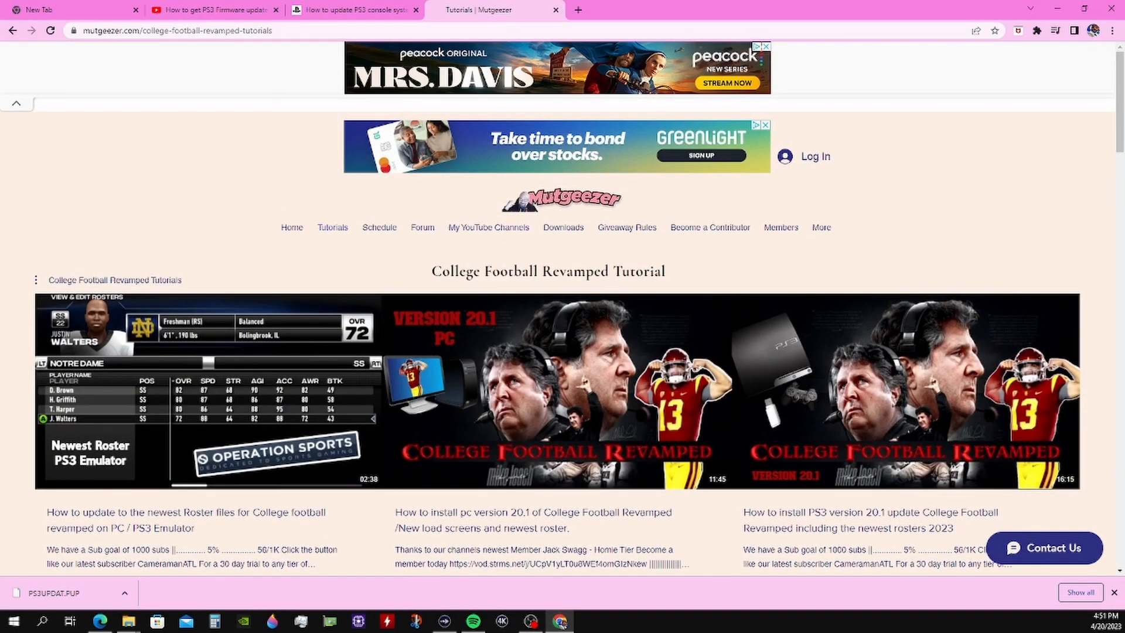
# - Go to the Mutgeezer Downloads page and scroll to the PS3 Emulator Files list with PS3UPDATE 4.87–4.90
pyautogui.click(564, 227)
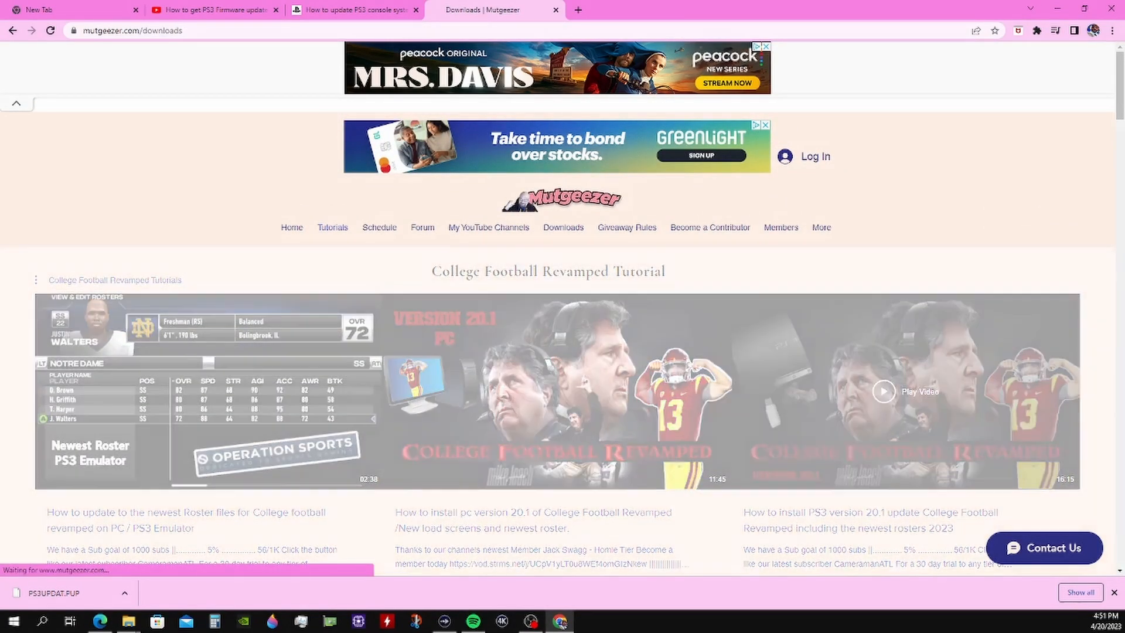
pyautogui.scroll(-3)
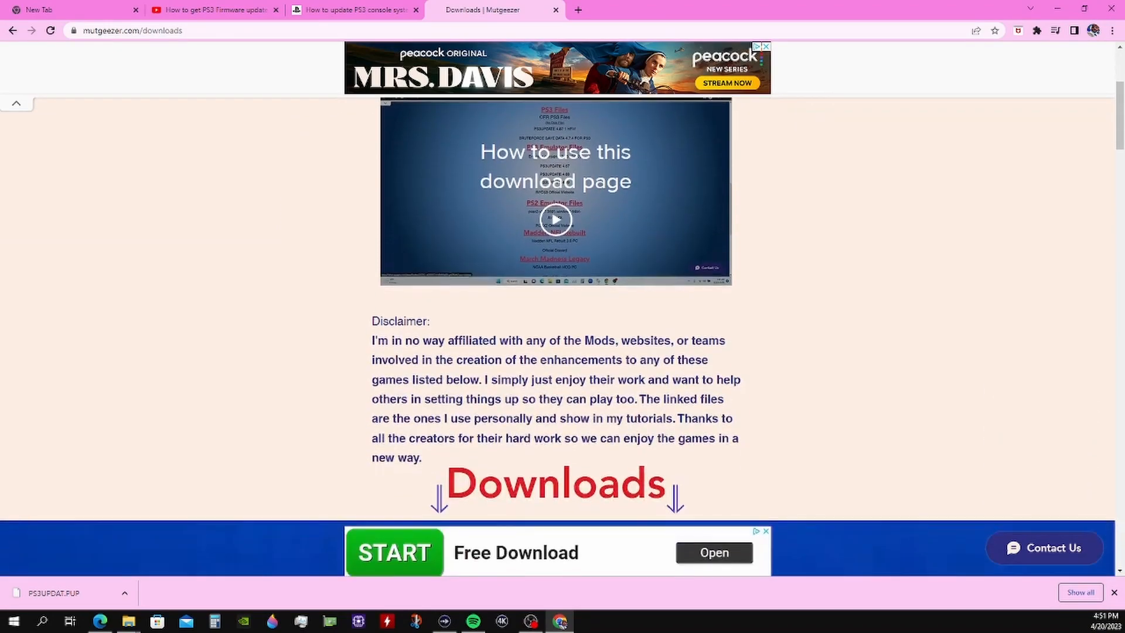
pyautogui.scroll(-3)
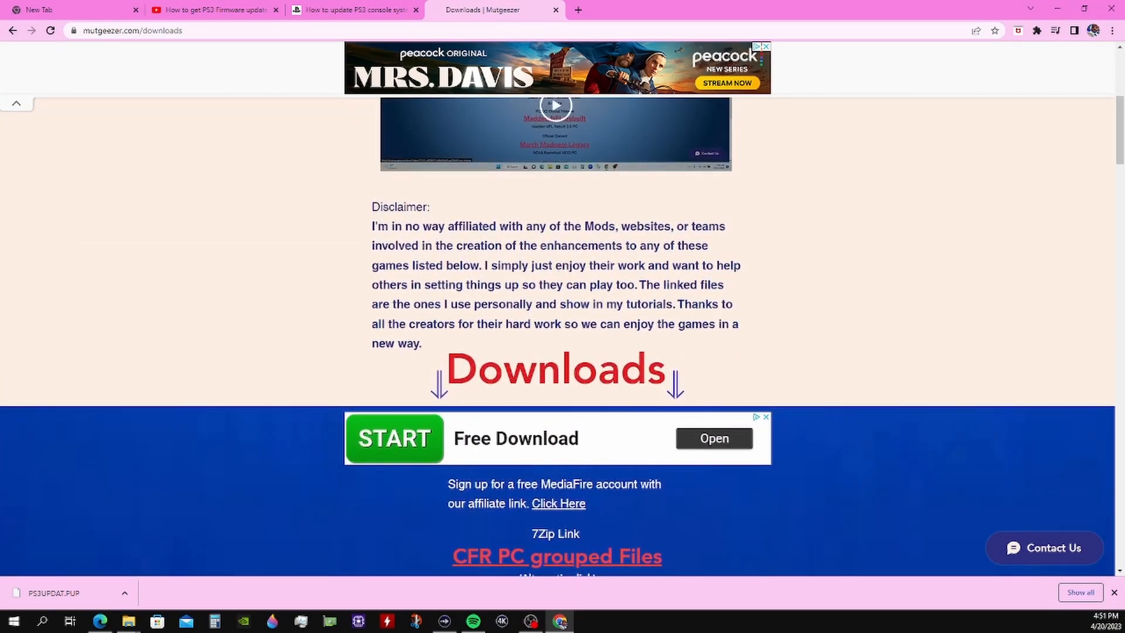
pyautogui.scroll(-3)
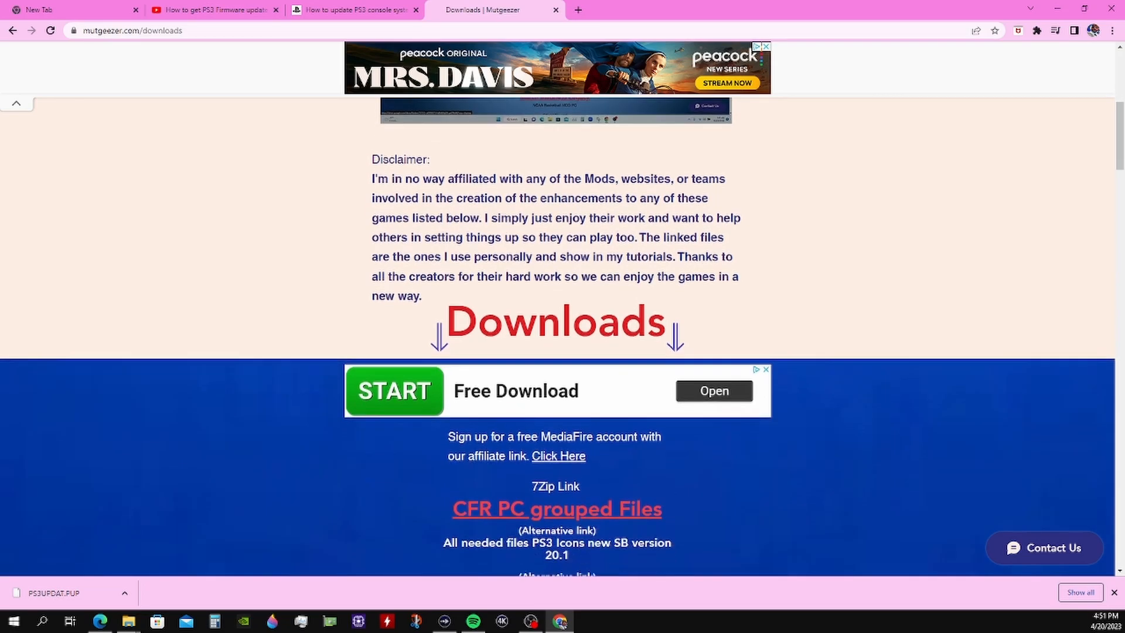
pyautogui.scroll(-3)
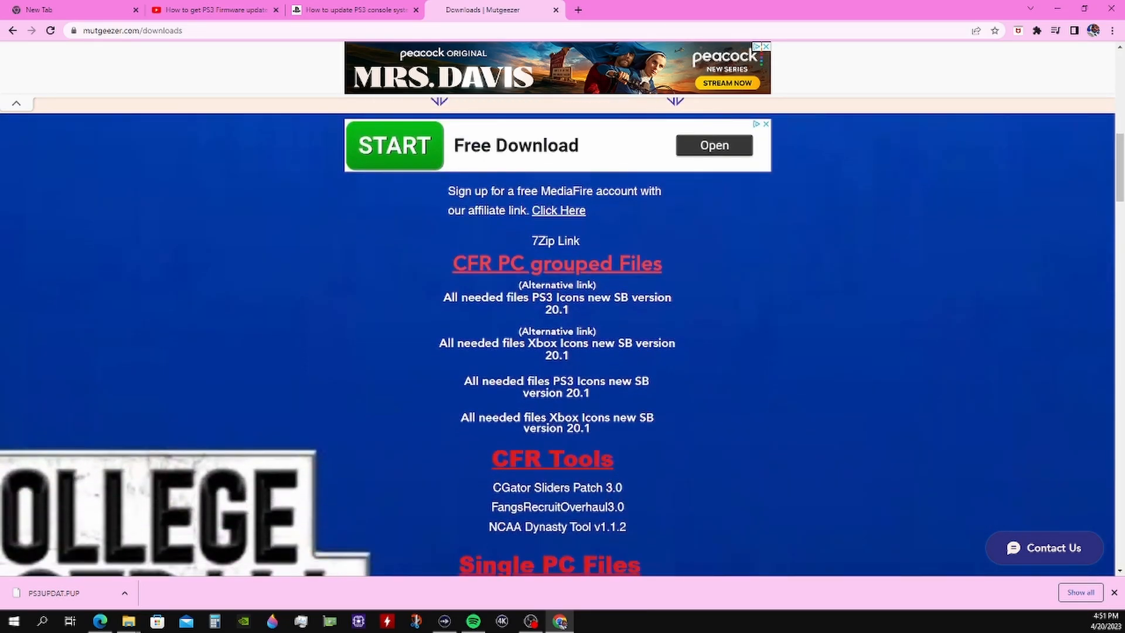
pyautogui.scroll(-3)
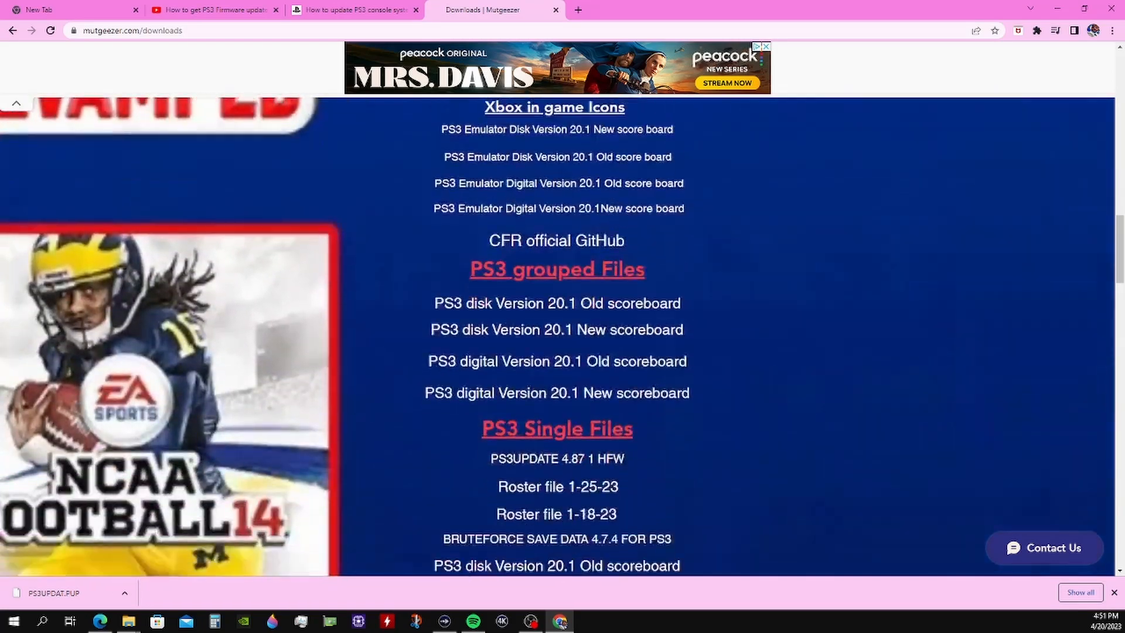
pyautogui.scroll(-3)
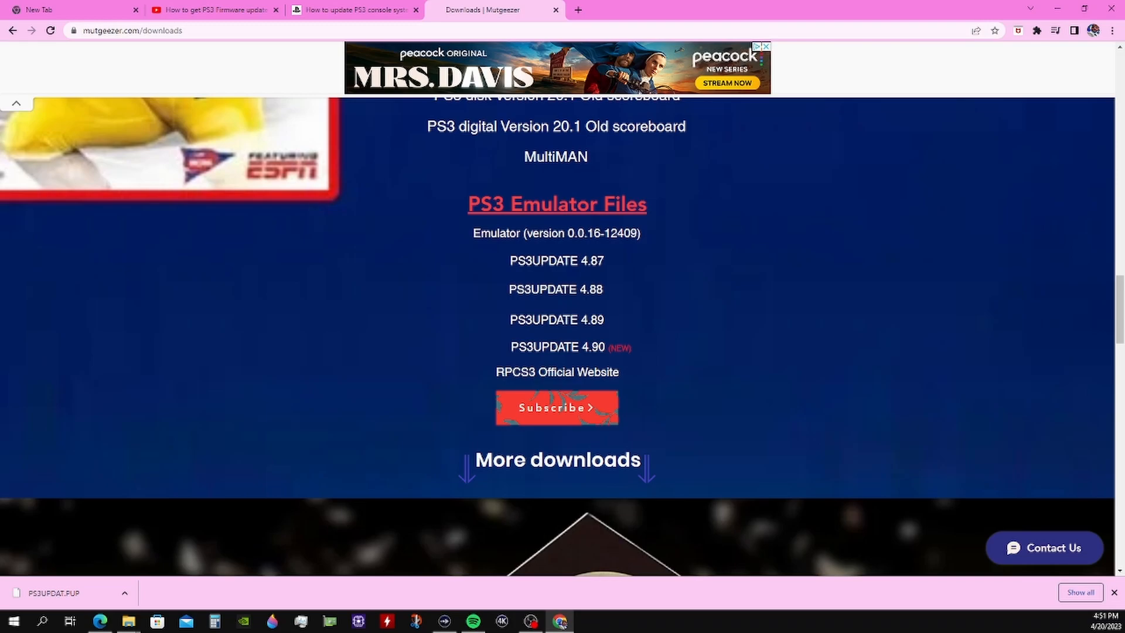
pyautogui.moveTo(556, 347)
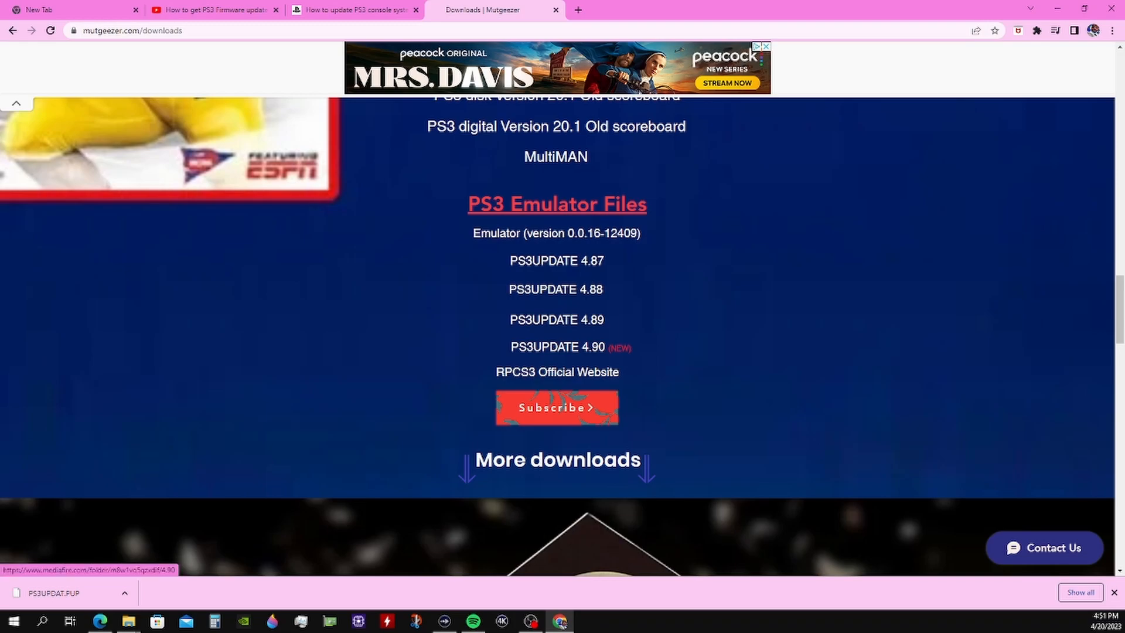
# - Follow the PS3UPDATE 4.90 link to MediaFire, download PS3UPDAT.PUP from the shared folder, and close the tab
pyautogui.click(555, 347)
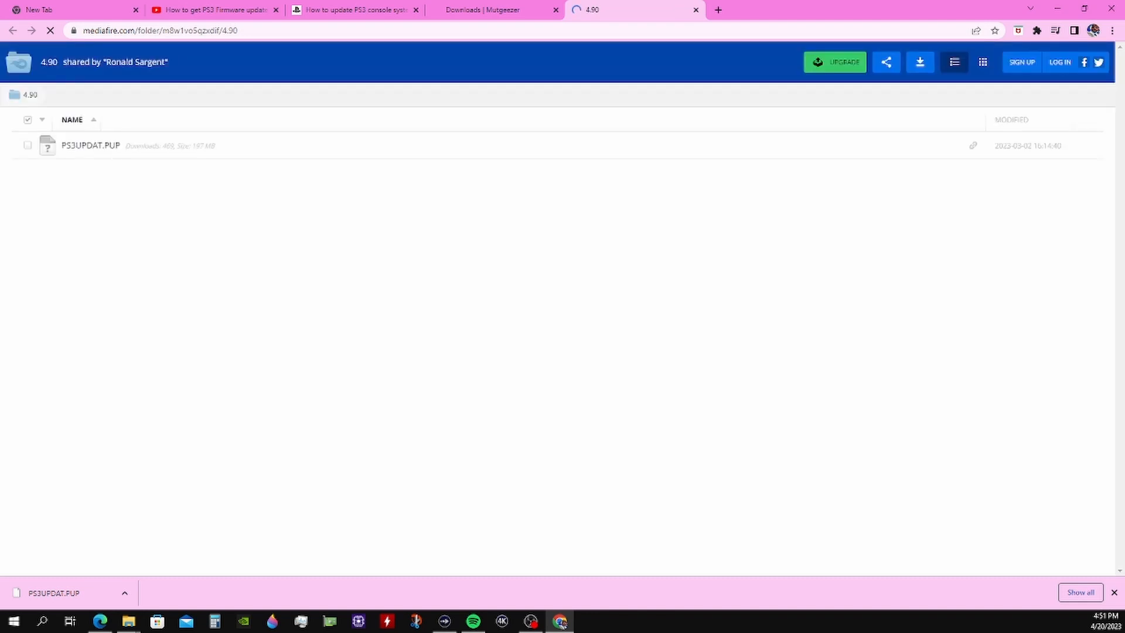
pyautogui.rightClick(90, 145)
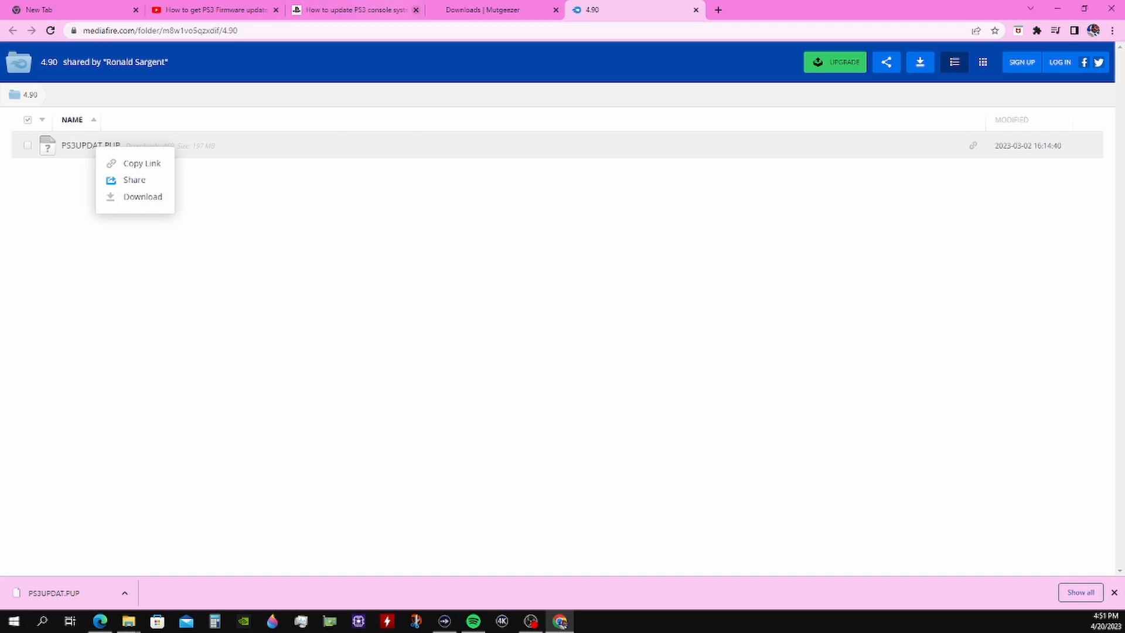
pyautogui.click(694, 9)
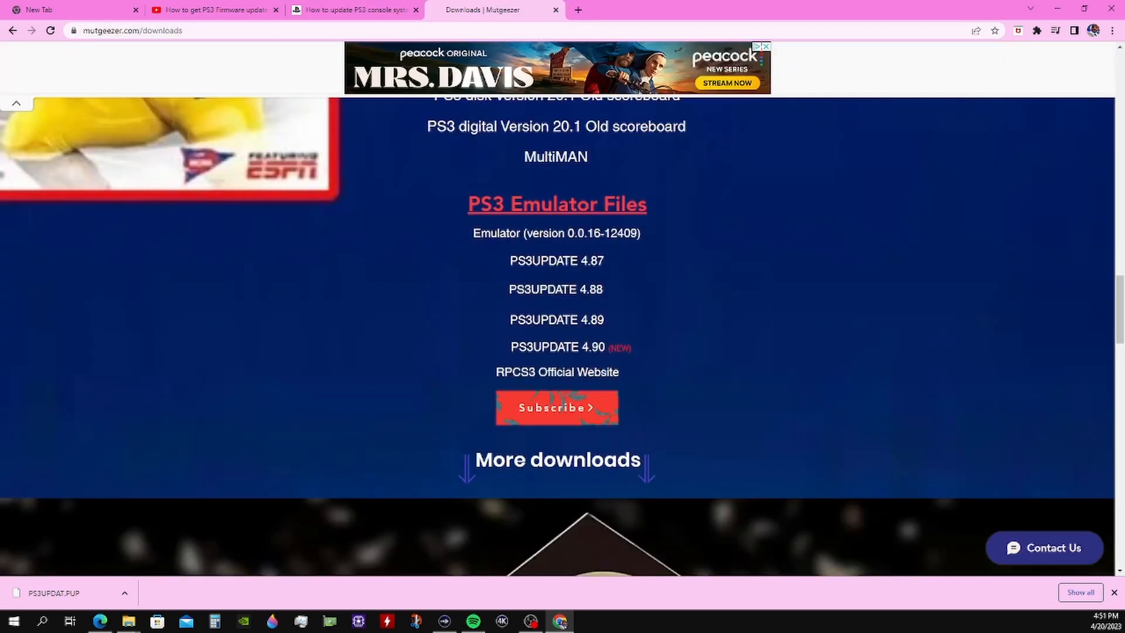
pyautogui.moveTo(557, 347)
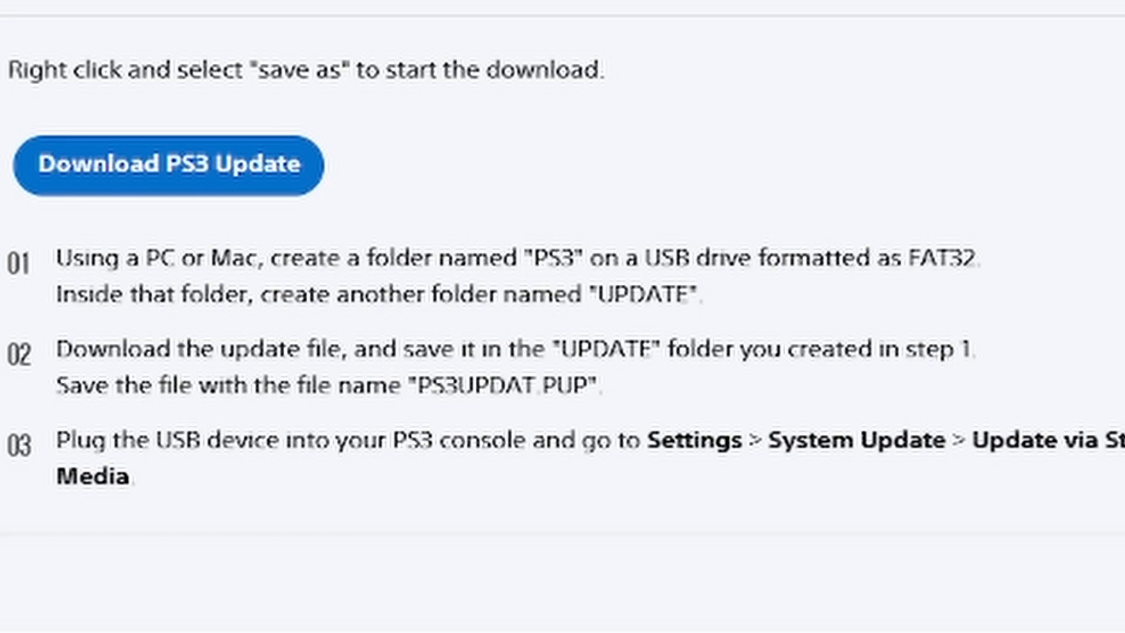
# - Show Edge's recent downloads list with PS3UPDAT.PUP and its Open file link
pyautogui.click(1026, 30)
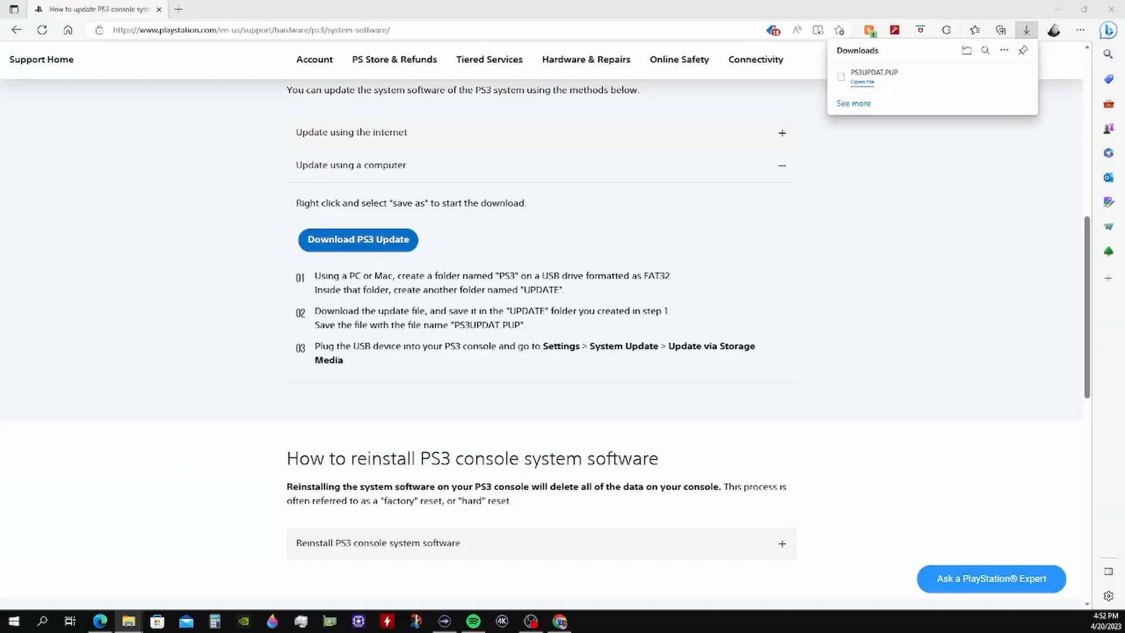